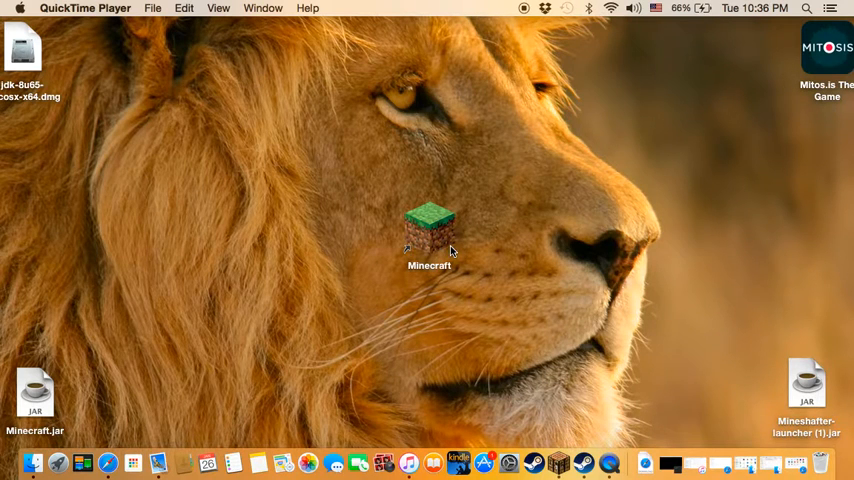
mouse_move(300, 377)
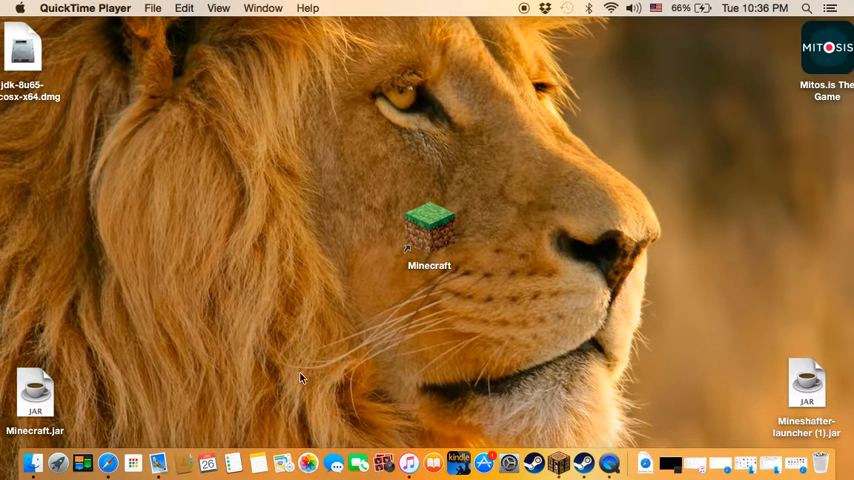
mouse_move(210, 400)
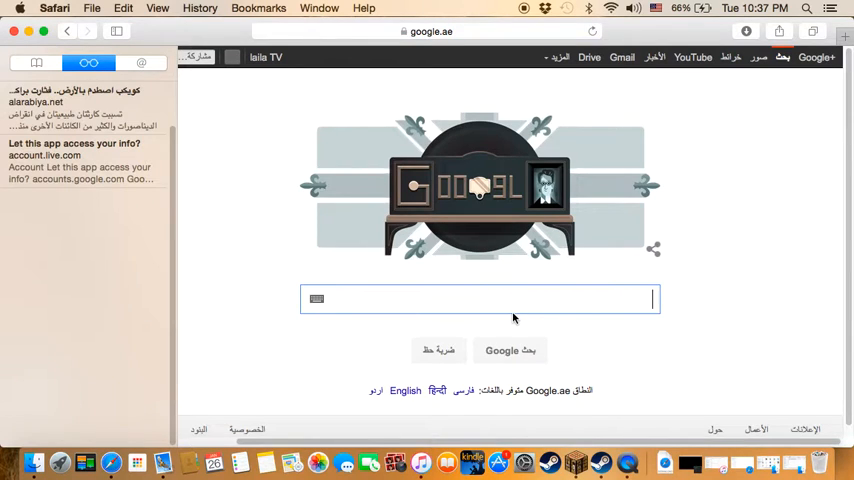
Search Google for 'origin' and open the 'Origin: Powered by EA' result.
text(orign)
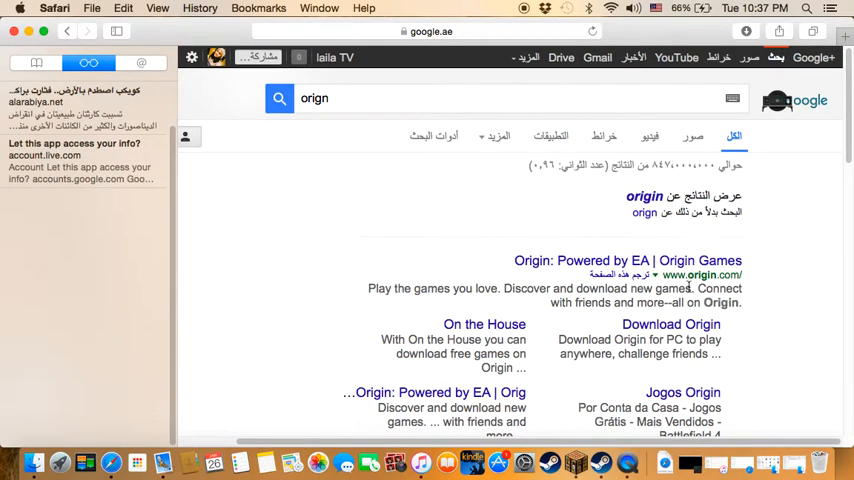
click(607, 260)
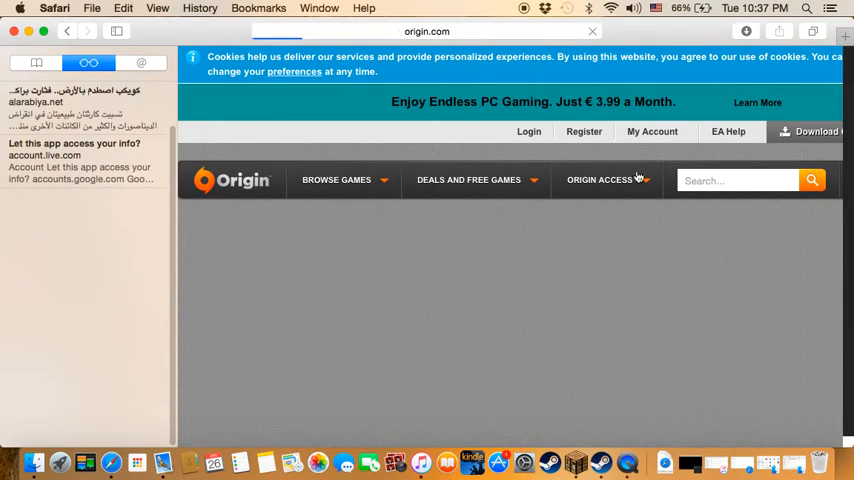
Start the Origin for Mac download from the Download page and check Origin.dmg progress.
click(815, 131)
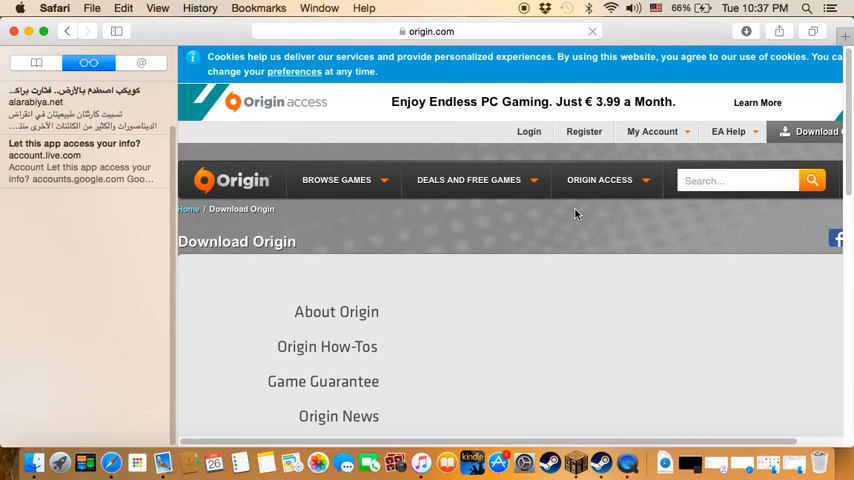
scroll(down, 3)
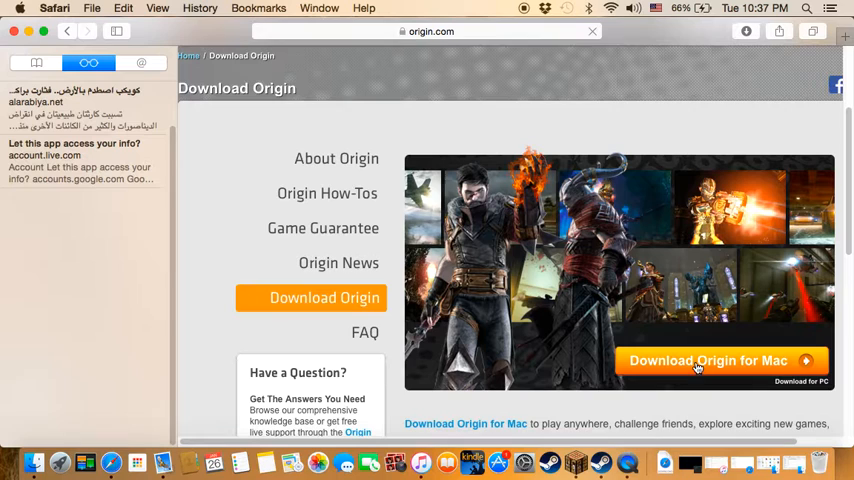
click(707, 361)
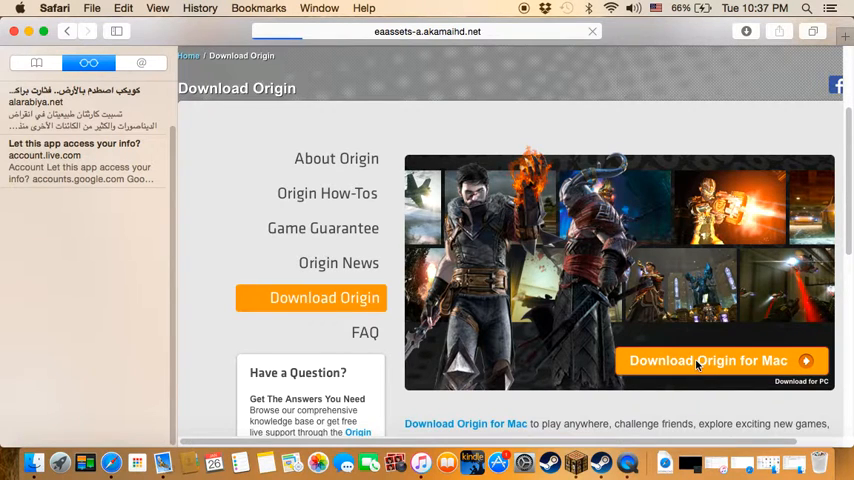
click(708, 360)
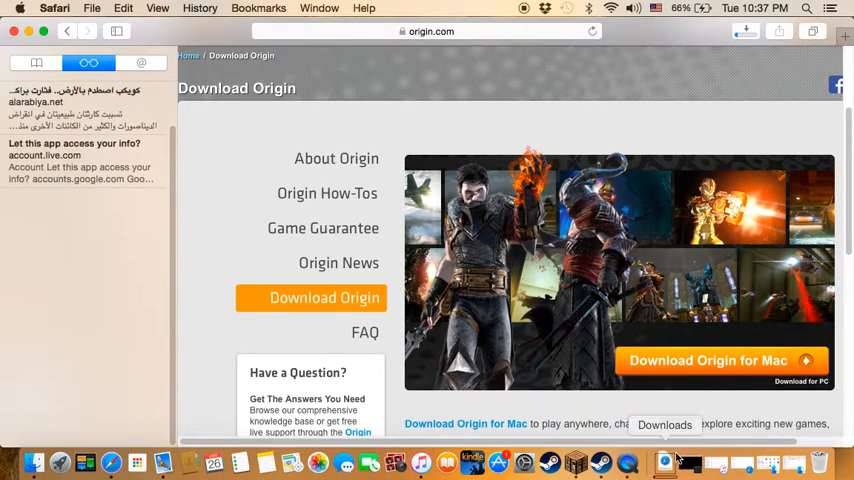
click(665, 462)
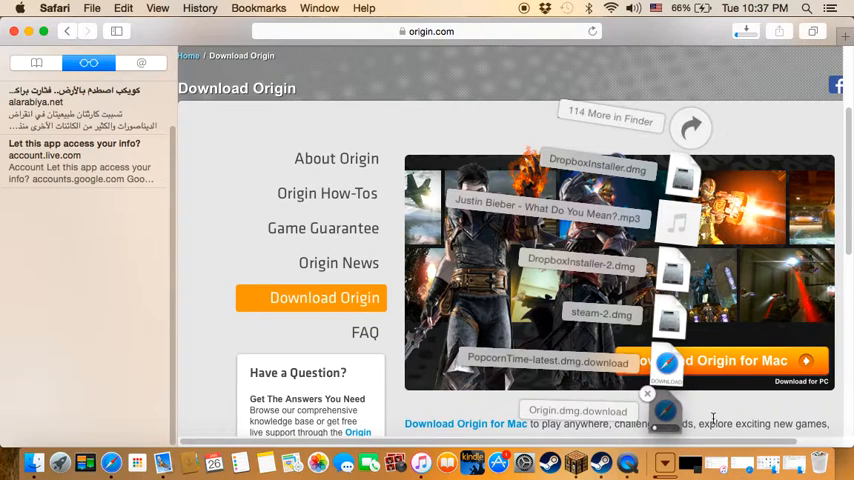
mouse_move(729, 434)
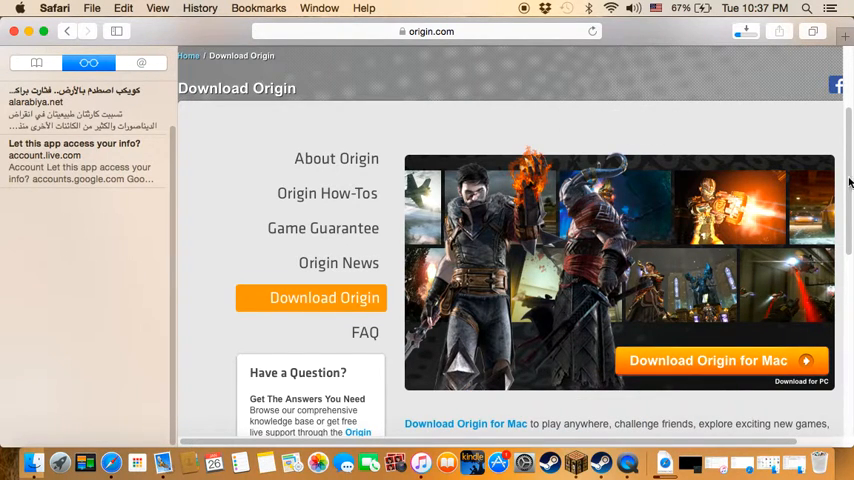
scroll(up, 3)
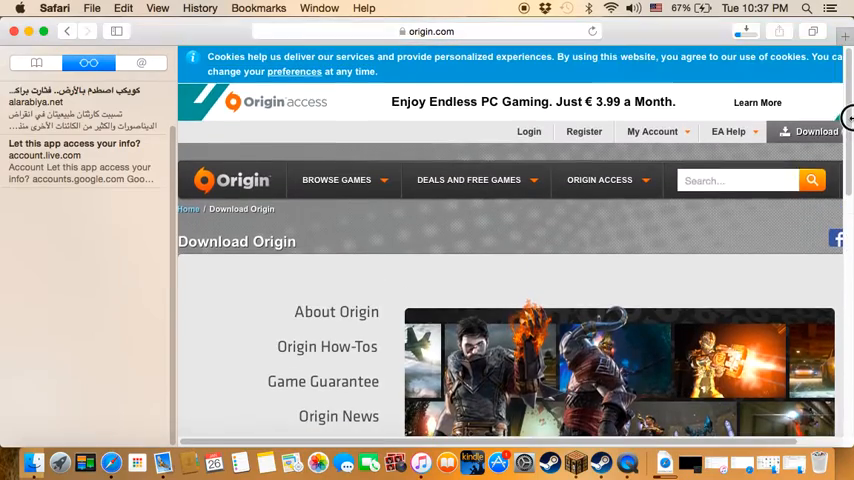
scroll(down, 3)
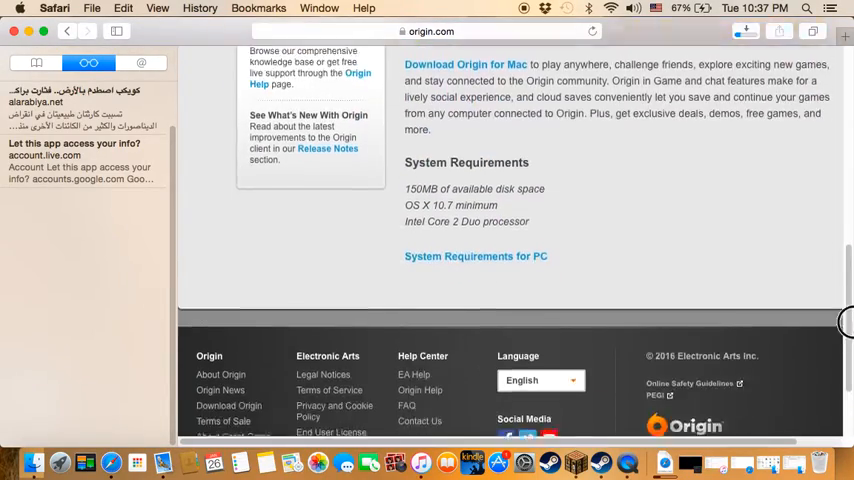
scroll(up, 3)
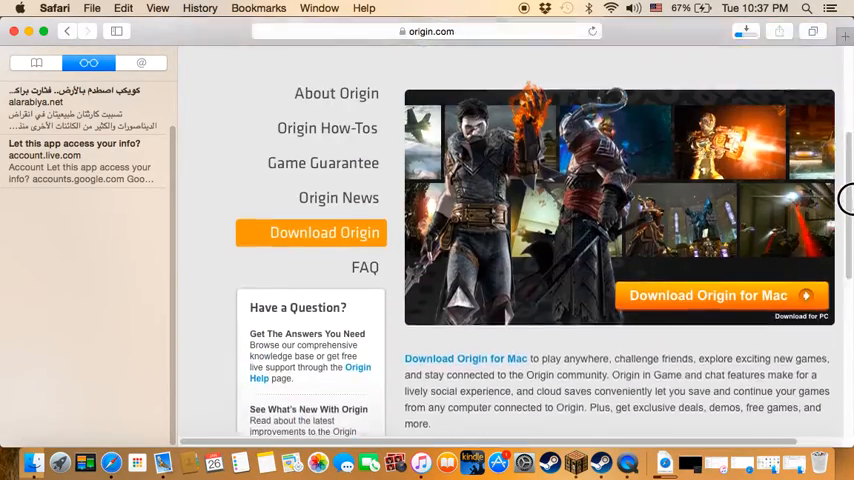
scroll(down, 3)
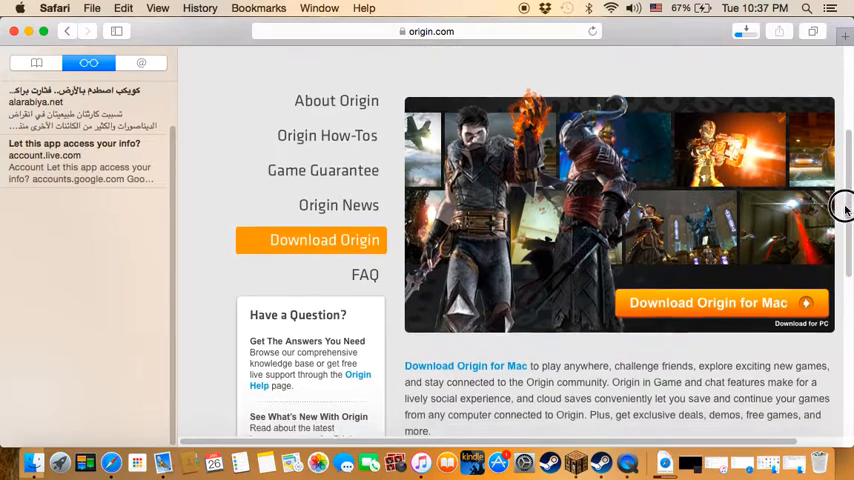
scroll(down, 3)
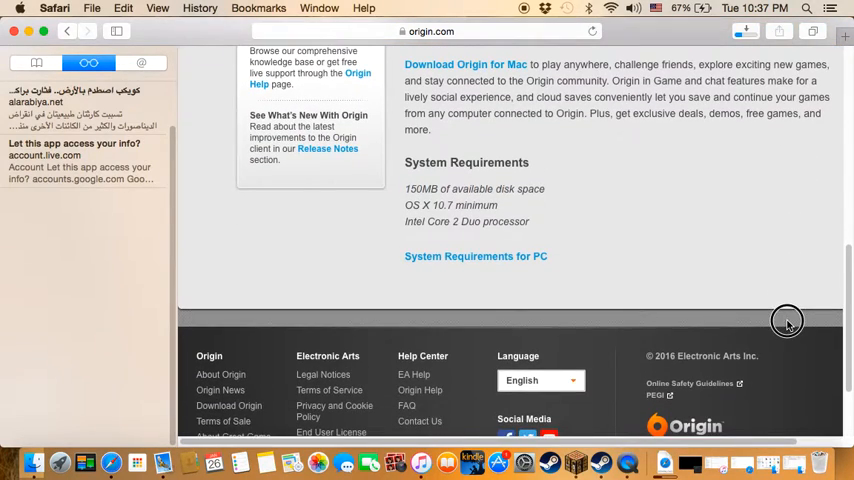
scroll(up, 3)
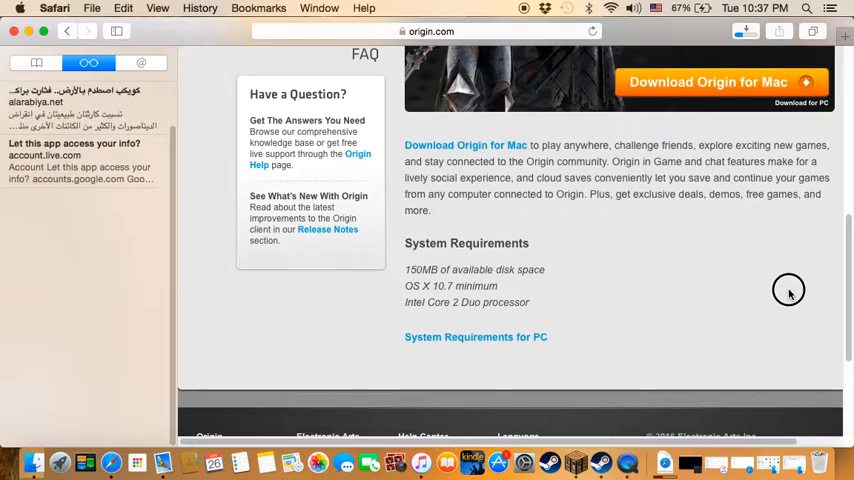
scroll(up, 3)
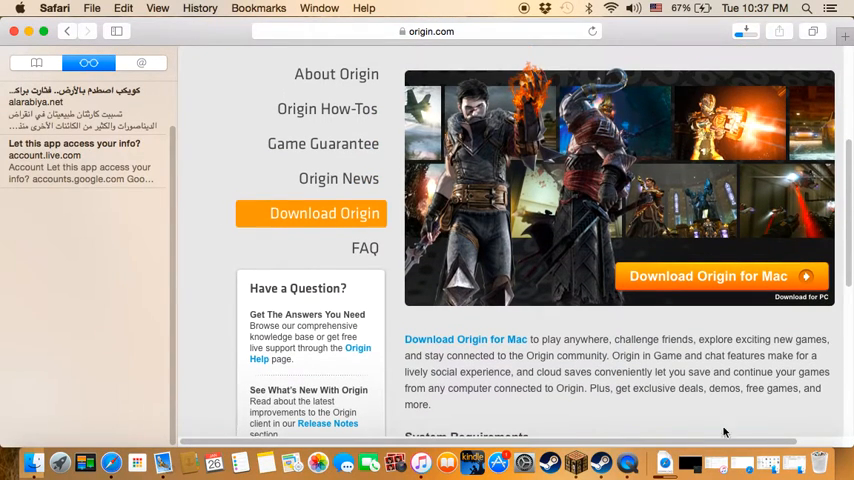
click(664, 462)
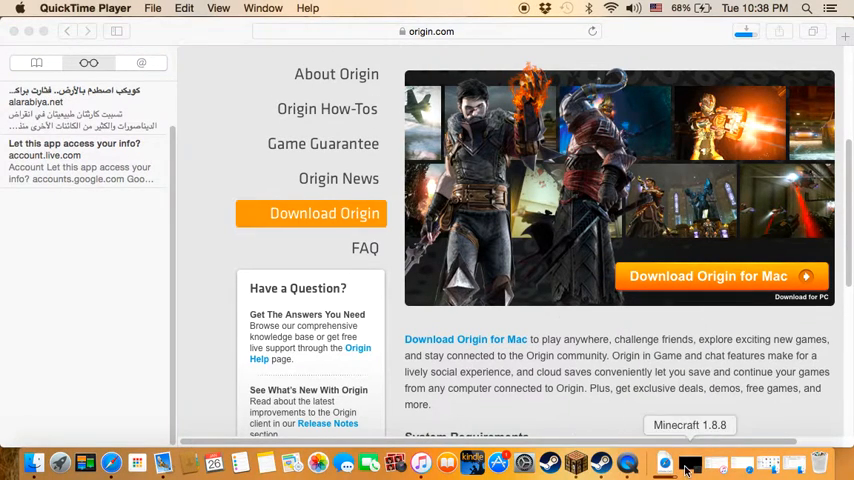
Open Origin.dmg from the Downloads stack in the Dock.
click(664, 462)
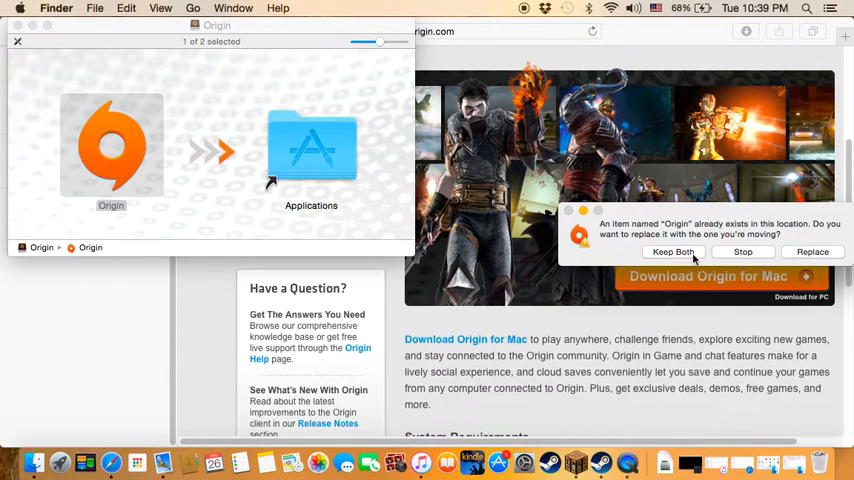
Keep both Origin copies, then launch 'Origin 2' from the Applications folder.
click(812, 251)
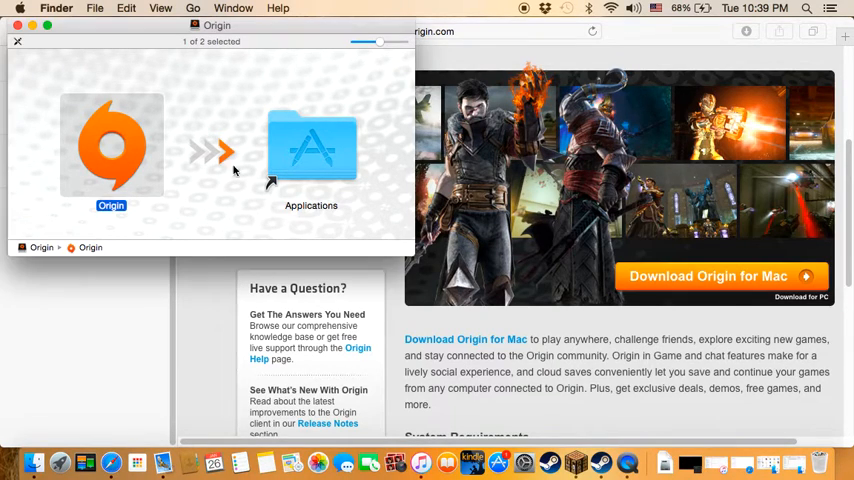
double_click(311, 145)
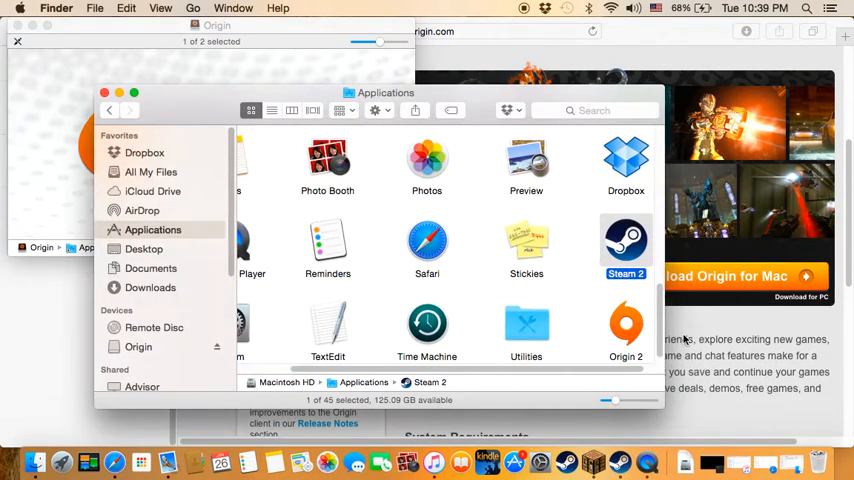
click(625, 330)
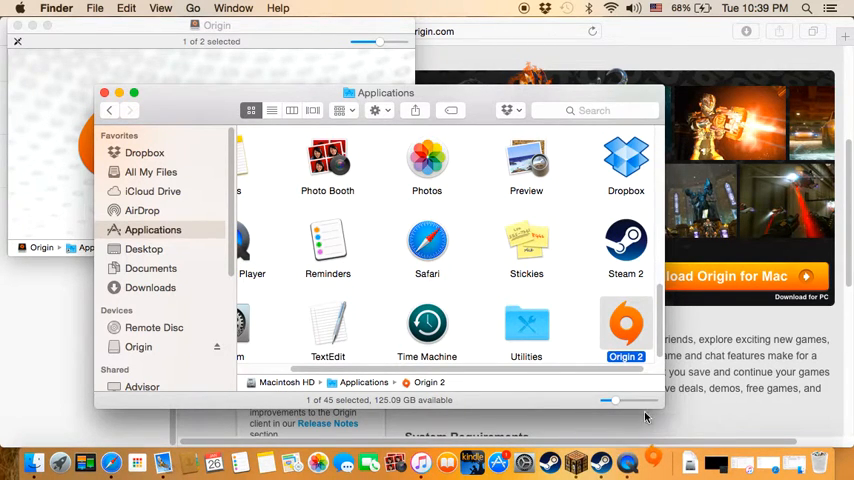
double_click(625, 325)
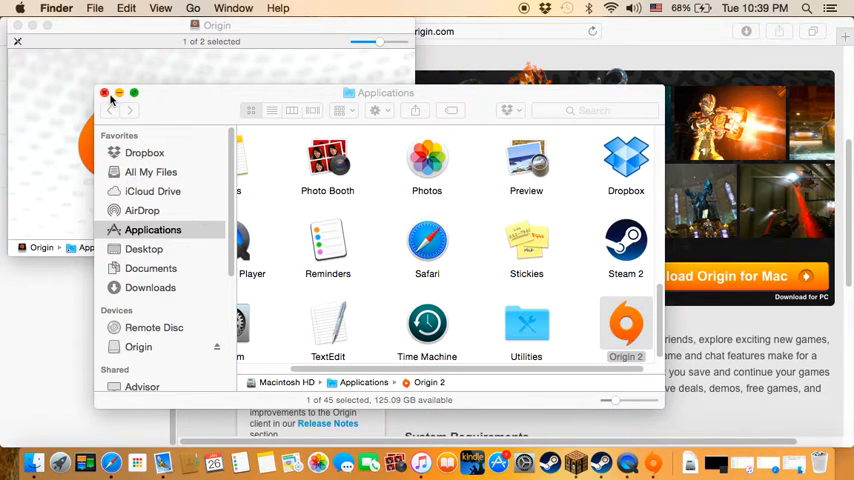
Close the Finder Applications window and minimize Safari to reveal the desktop.
click(104, 93)
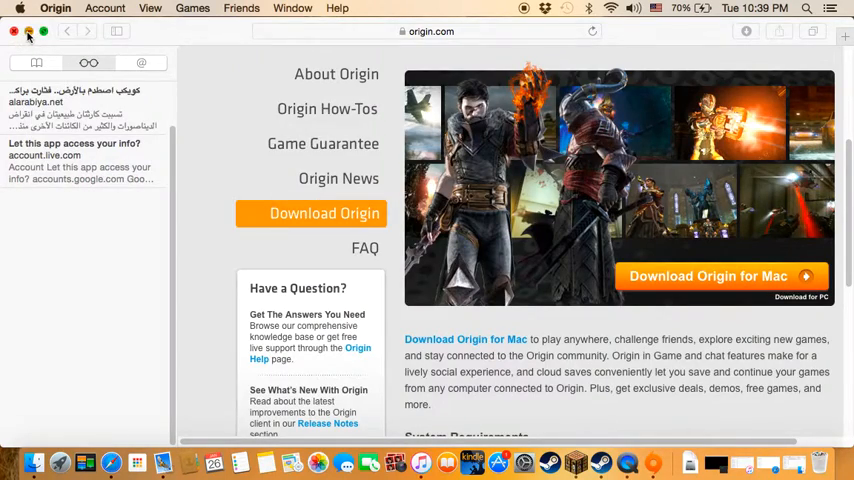
click(15, 31)
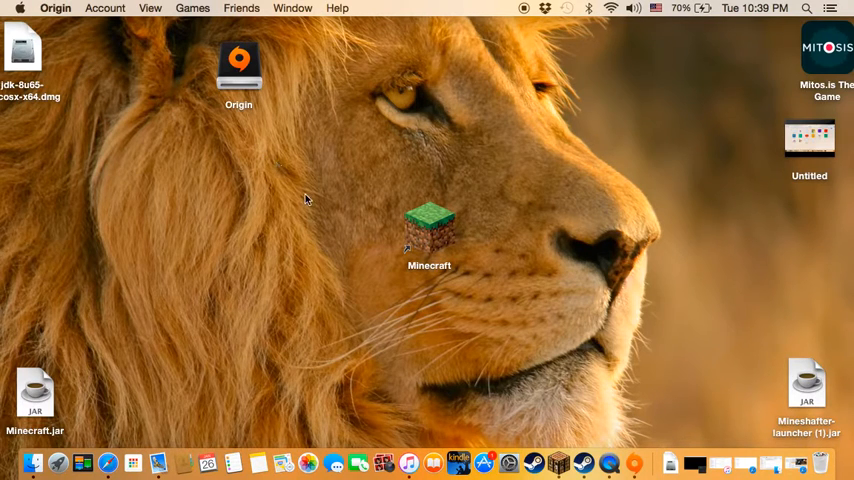
mouse_move(370, 175)
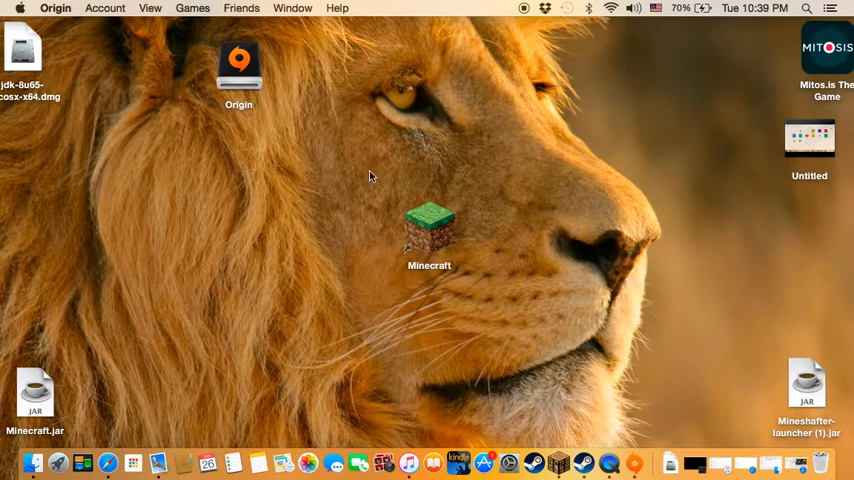
mouse_move(527, 26)
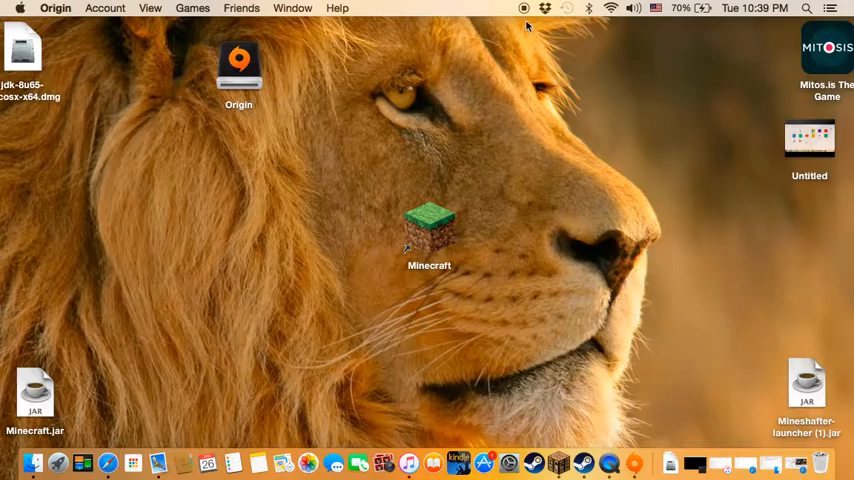